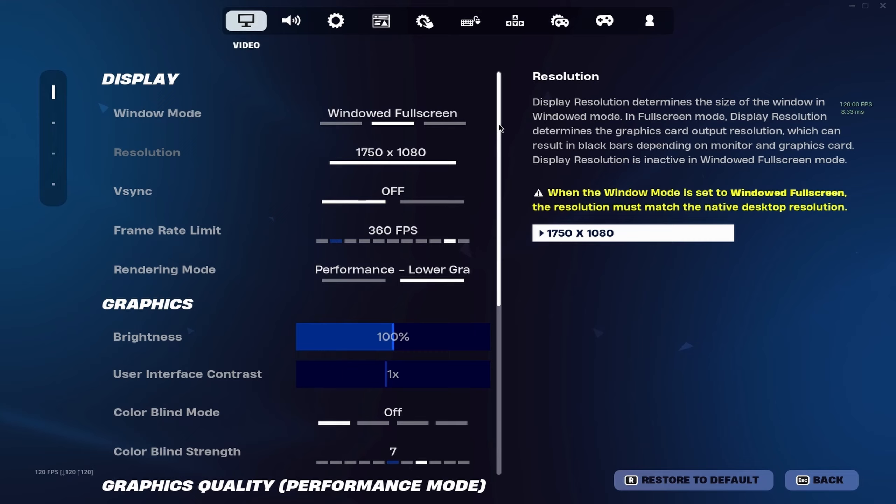
Step: Review the Video settings, then switch to the Audio tab and look through its options
{"action": "scroll", "scroll_direction": "down", "scroll_amount": 3}
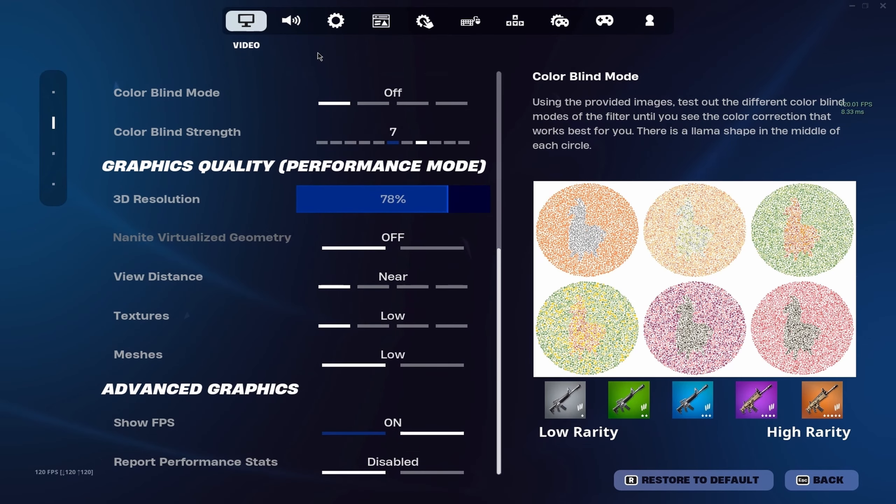
{"action": "left_click", "coordinate": [290, 21]}
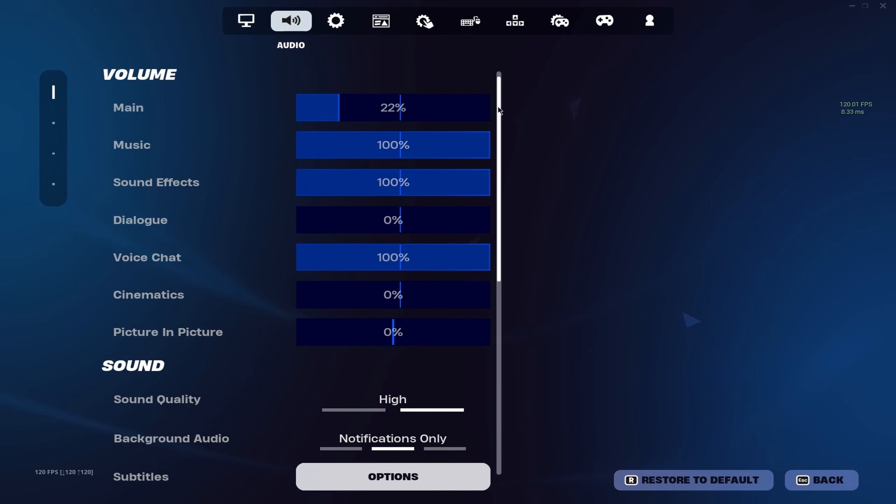
{"action": "scroll", "scroll_direction": "down", "scroll_amount": 3}
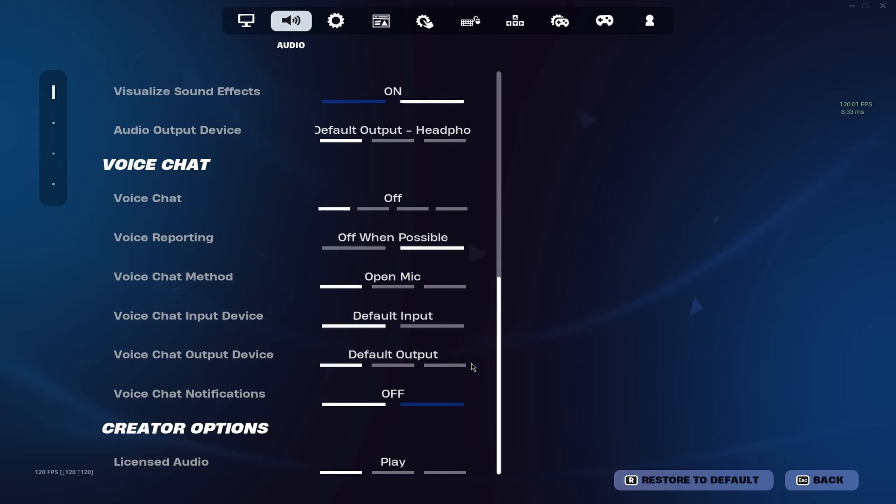
Step: Bring up the Game settings and scroll down to matchmaking region, replays and energy saving
{"action": "left_click", "coordinate": [335, 21]}
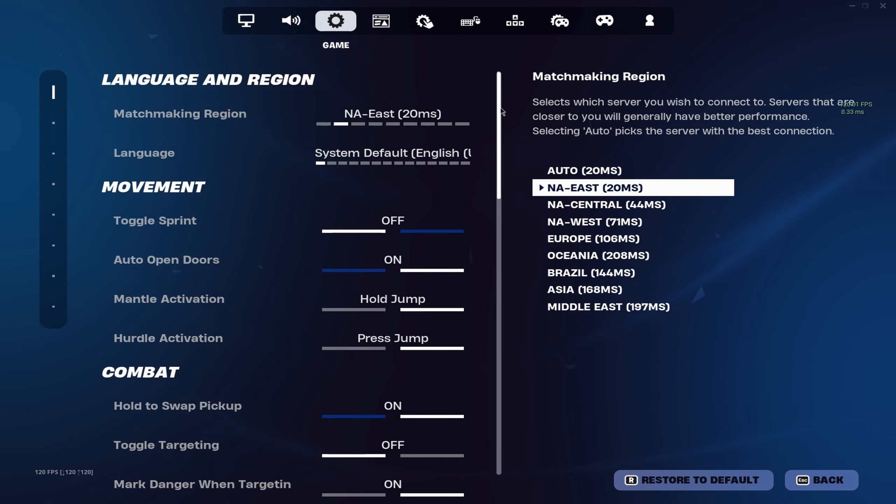
{"action": "scroll", "scroll_direction": "down", "scroll_amount": 3}
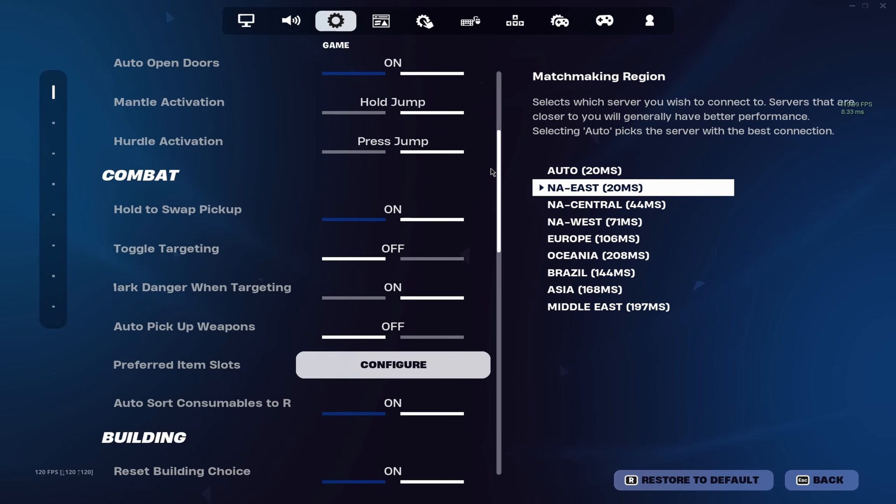
{"action": "scroll", "scroll_direction": "down", "scroll_amount": 3}
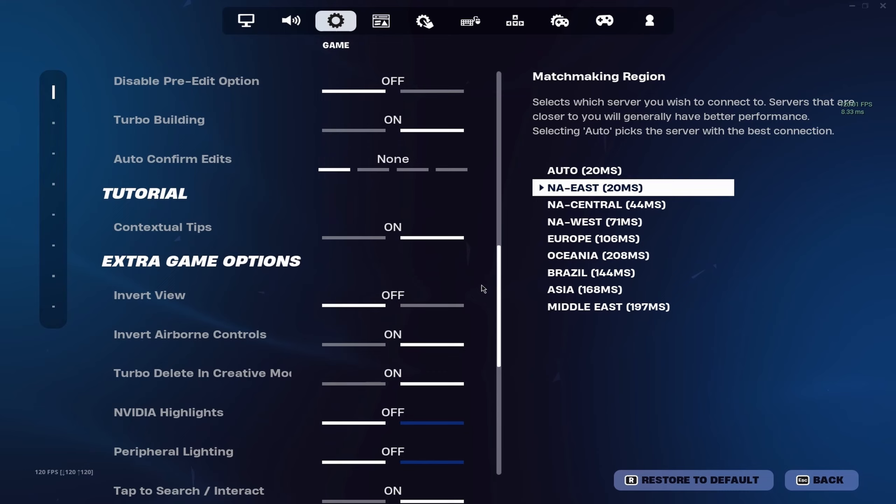
{"action": "scroll", "scroll_direction": "down", "scroll_amount": 3}
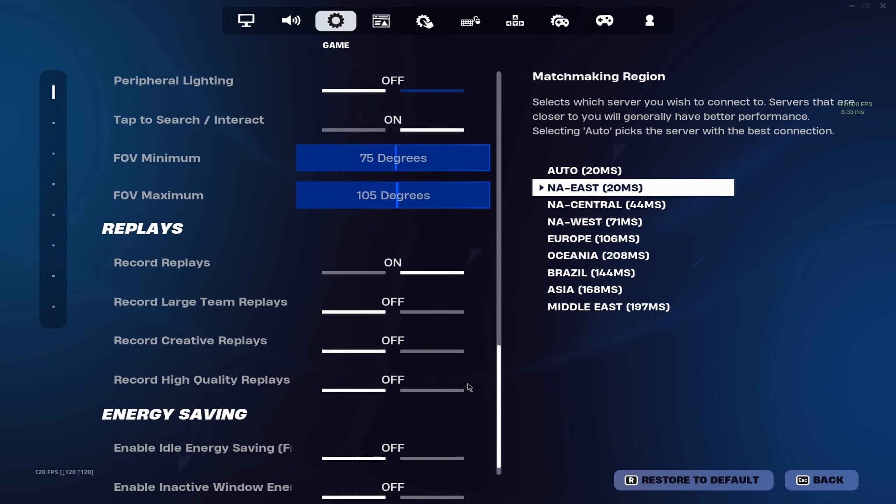
Step: Review the Game UI tab's HUD options, scrolling back to the top of the list
{"action": "left_click", "coordinate": [380, 21]}
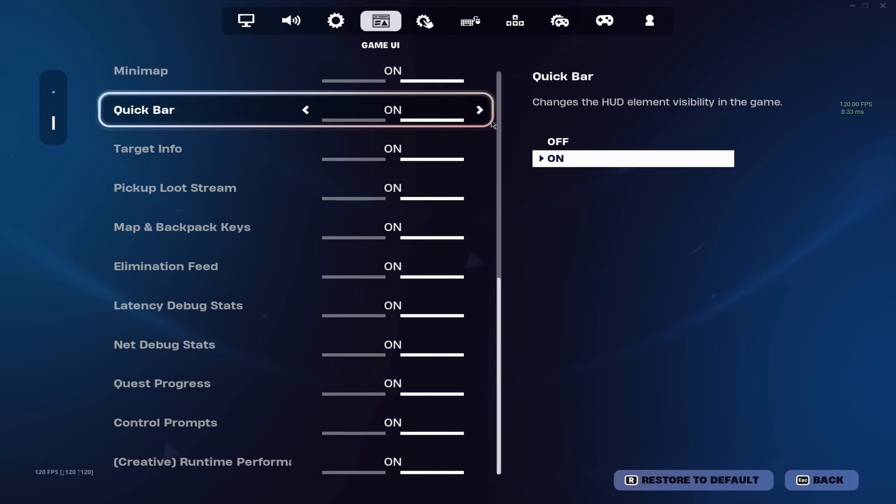
{"action": "scroll", "scroll_direction": "up", "scroll_amount": 3}
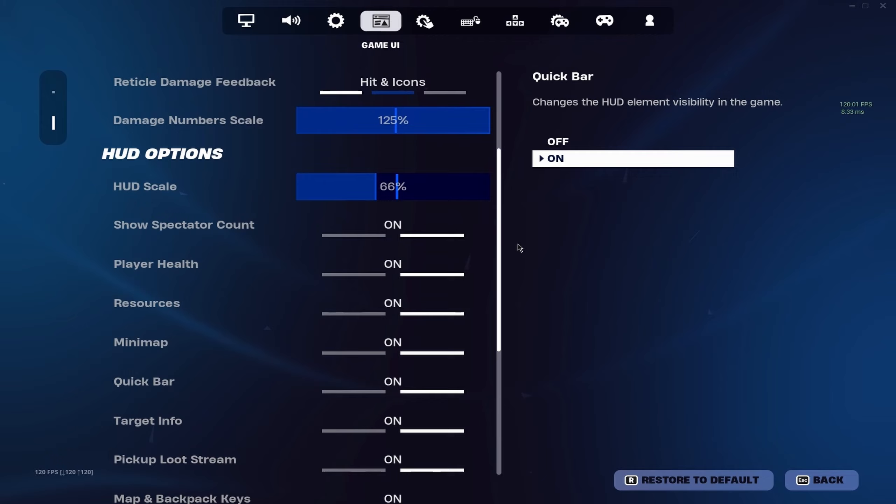
{"action": "scroll", "scroll_direction": "up", "scroll_amount": 3}
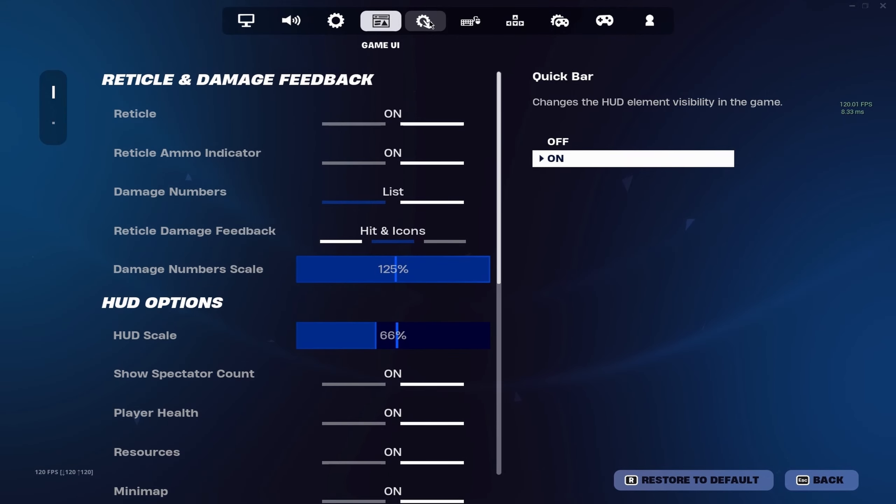
Step: Check the Touch and Motion gyro settings, then the Mouse and Keyboard sensitivities and movement options
{"action": "left_click", "coordinate": [424, 20]}
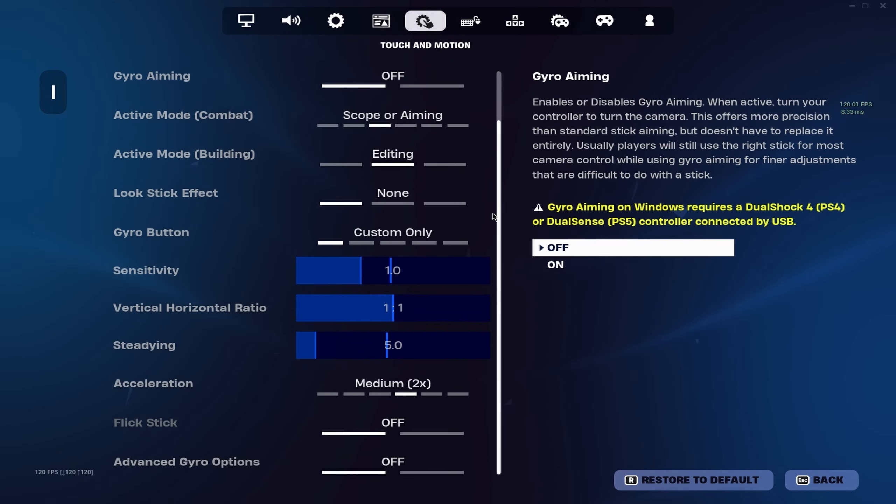
{"action": "left_click", "coordinate": [470, 20]}
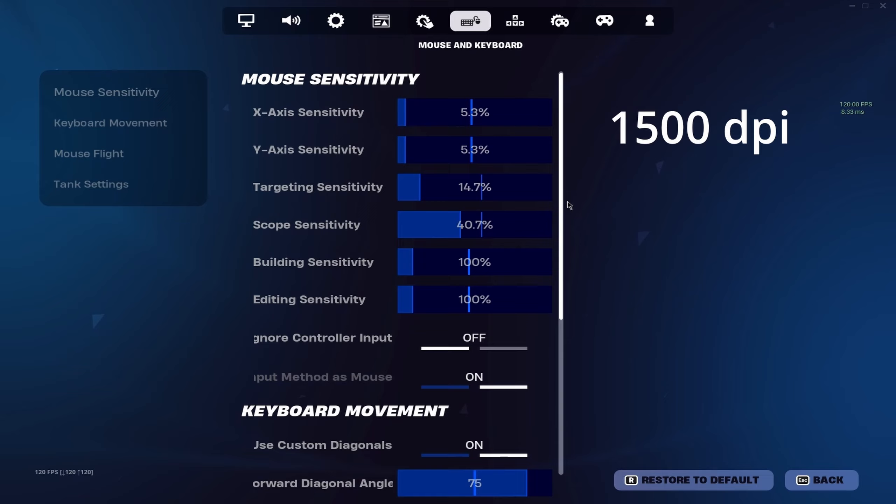
{"action": "scroll", "scroll_direction": "down", "scroll_amount": 3}
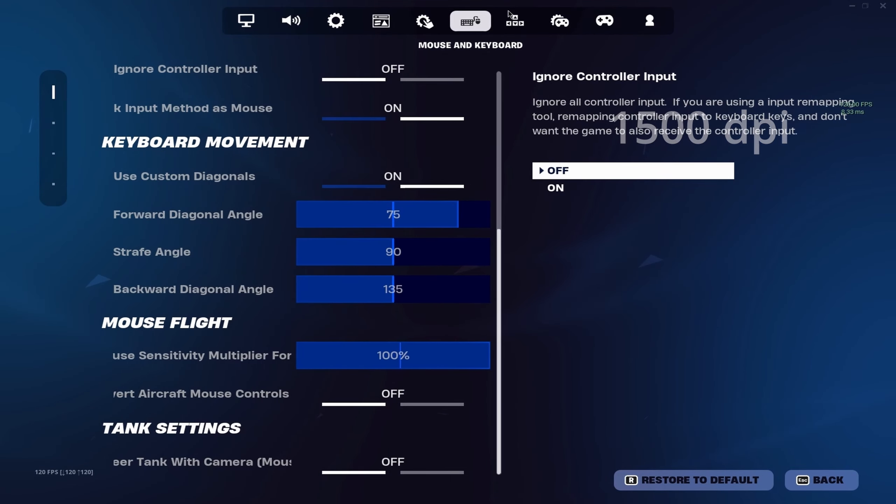
{"action": "left_click", "coordinate": [514, 21]}
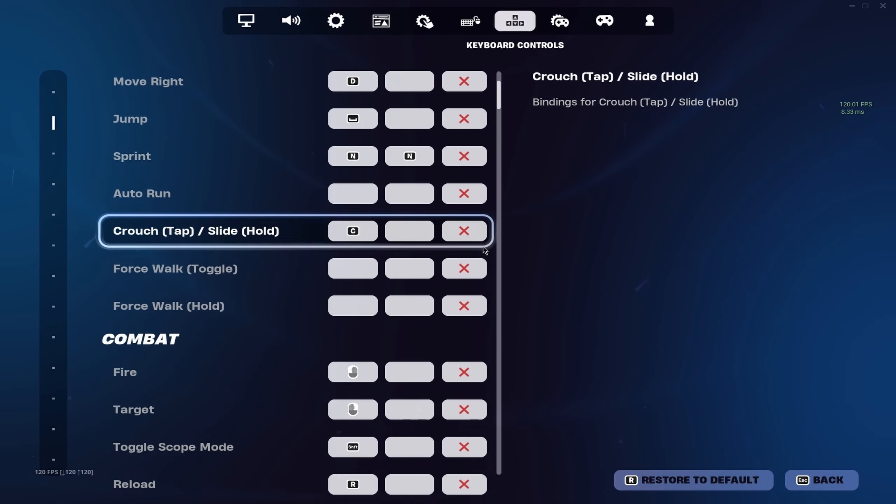
{"action": "scroll", "scroll_direction": "down", "scroll_amount": 3}
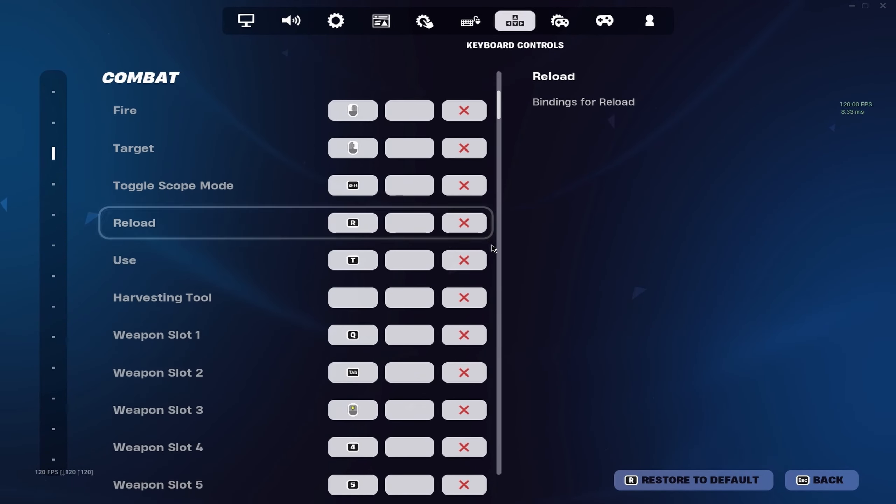
{"action": "scroll", "scroll_direction": "down", "scroll_amount": 3}
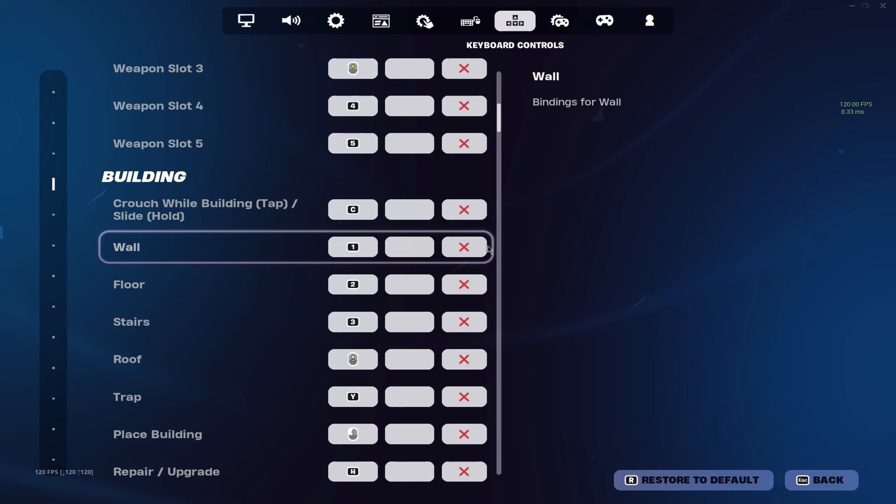
{"action": "scroll", "scroll_direction": "down", "scroll_amount": 3}
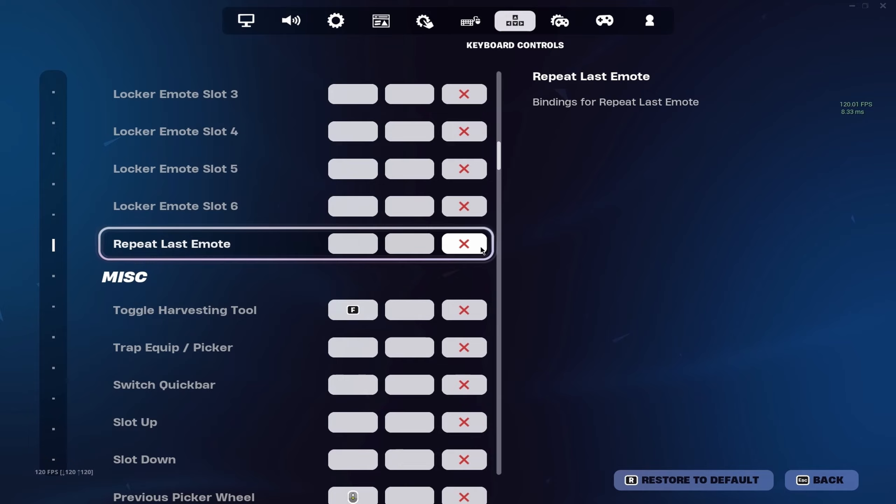
{"action": "scroll", "scroll_direction": "down", "scroll_amount": 3}
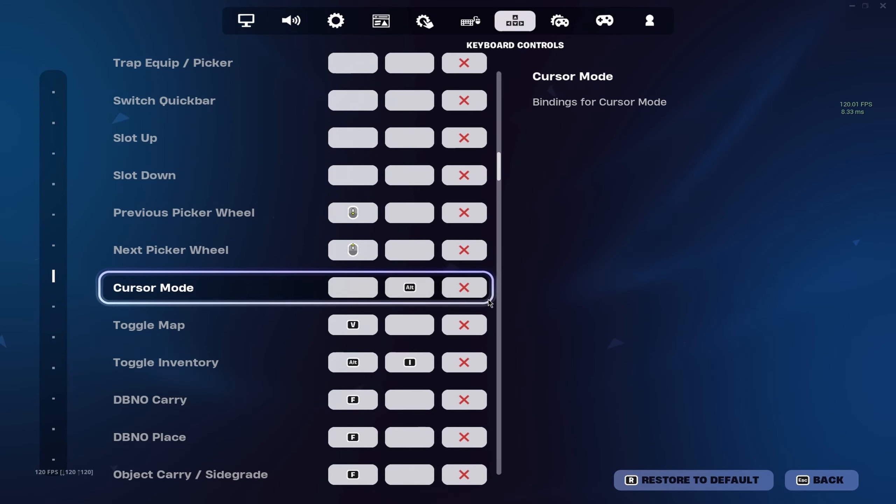
{"action": "scroll", "scroll_direction": "down", "scroll_amount": 3}
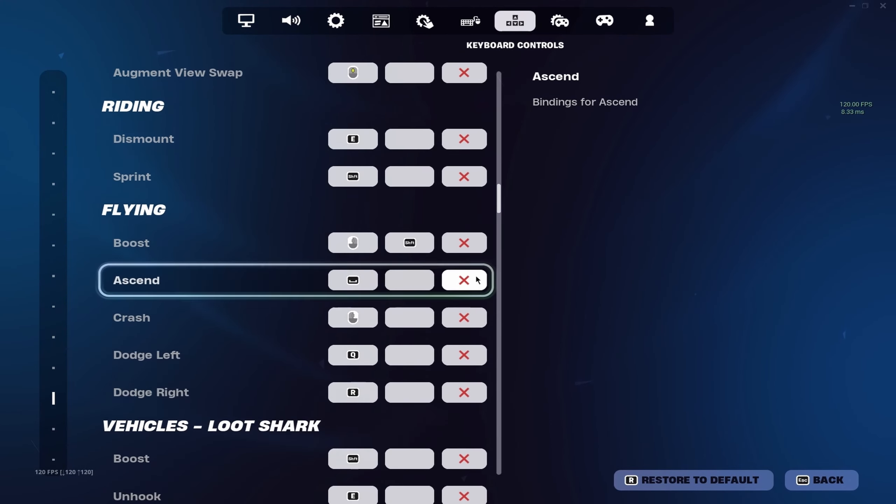
{"action": "scroll", "scroll_direction": "down", "scroll_amount": 3}
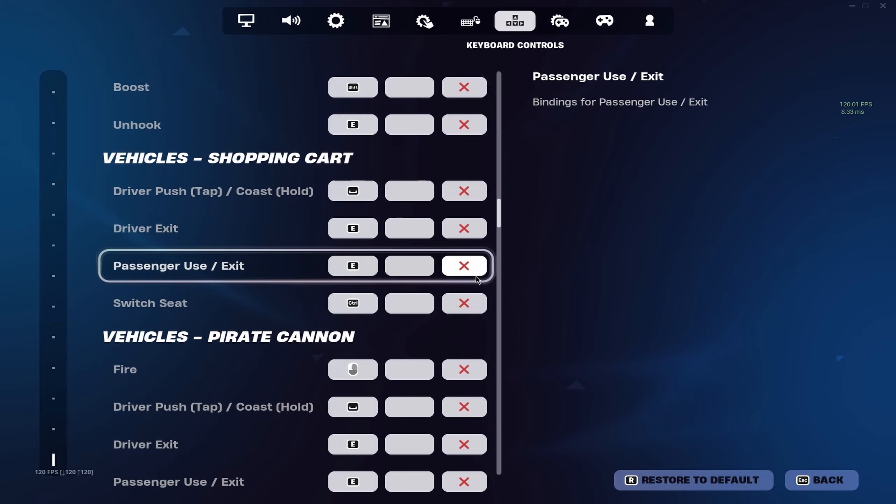
{"action": "scroll", "scroll_direction": "down", "scroll_amount": 3}
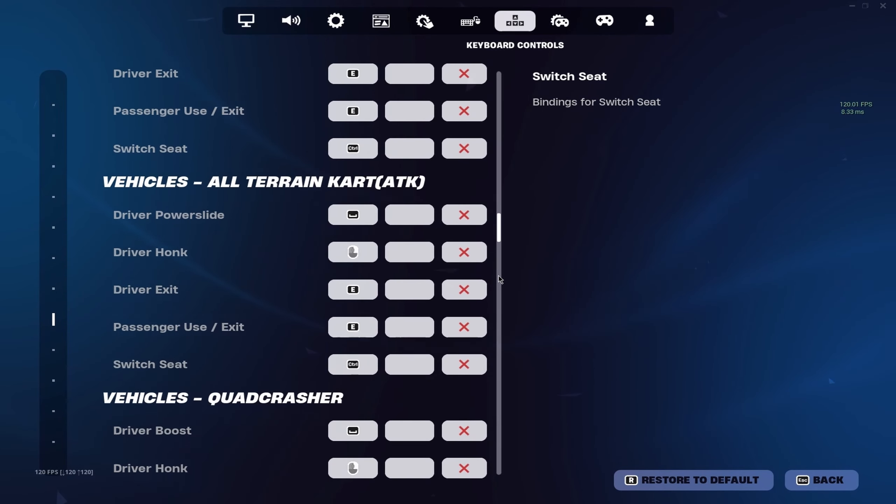
{"action": "scroll", "scroll_direction": "down", "scroll_amount": 3}
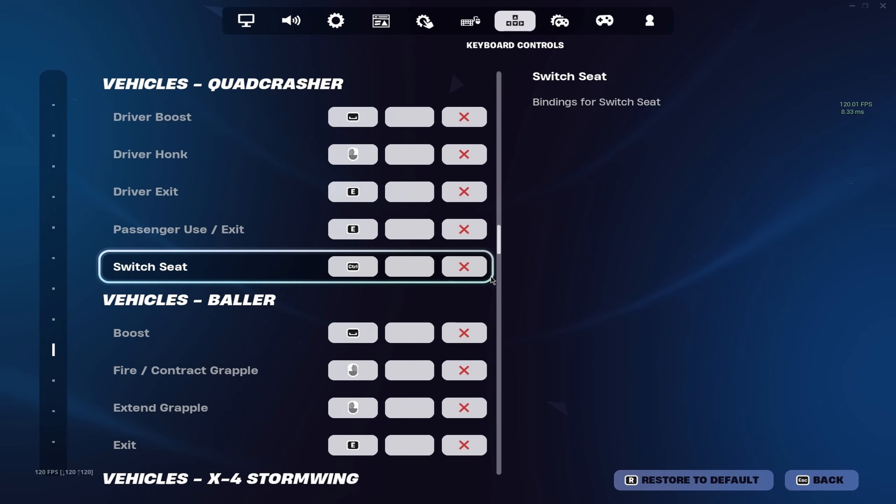
{"action": "scroll", "scroll_direction": "down", "scroll_amount": 3}
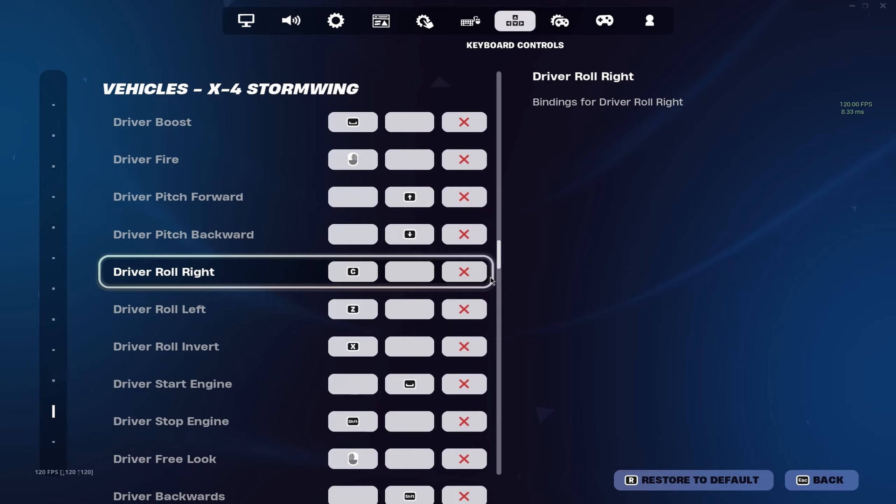
{"action": "scroll", "scroll_direction": "down", "scroll_amount": 3}
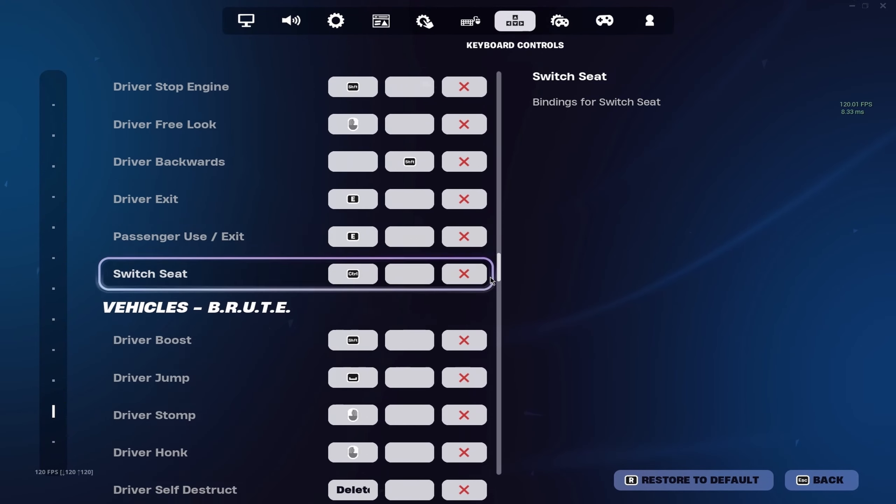
{"action": "scroll", "scroll_direction": "down", "scroll_amount": 3}
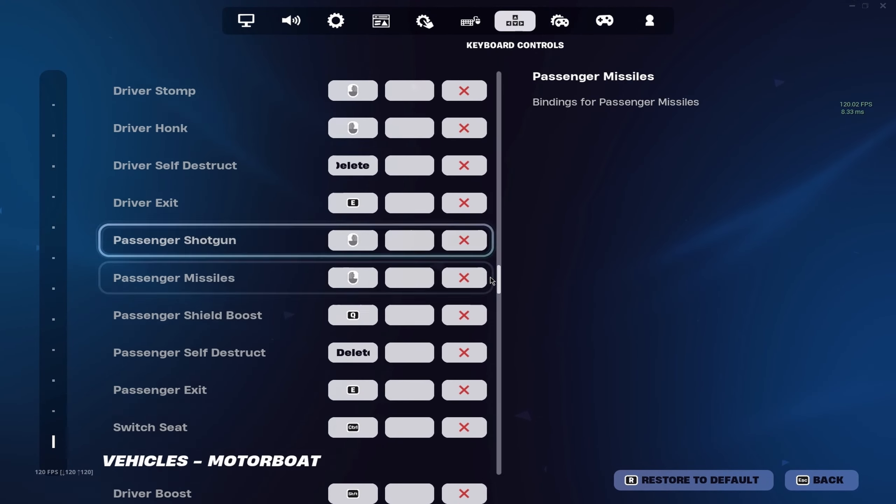
{"action": "scroll", "scroll_direction": "down", "scroll_amount": 3}
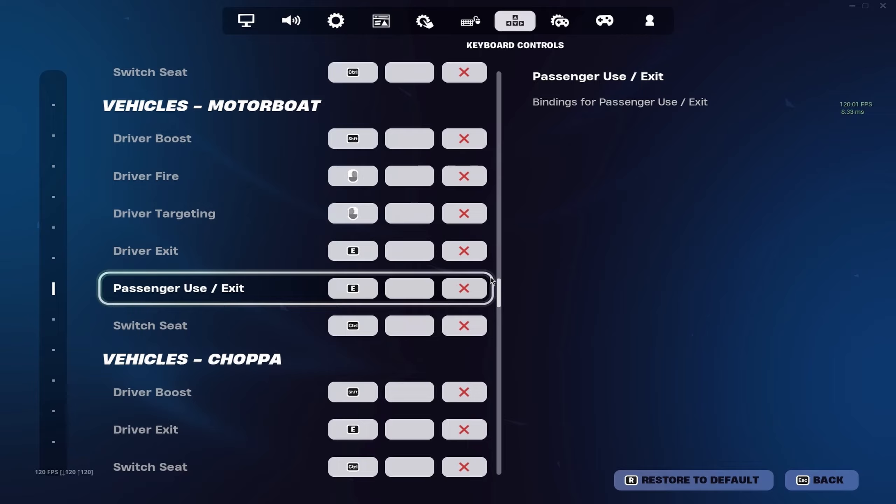
{"action": "scroll", "scroll_direction": "down", "scroll_amount": 3}
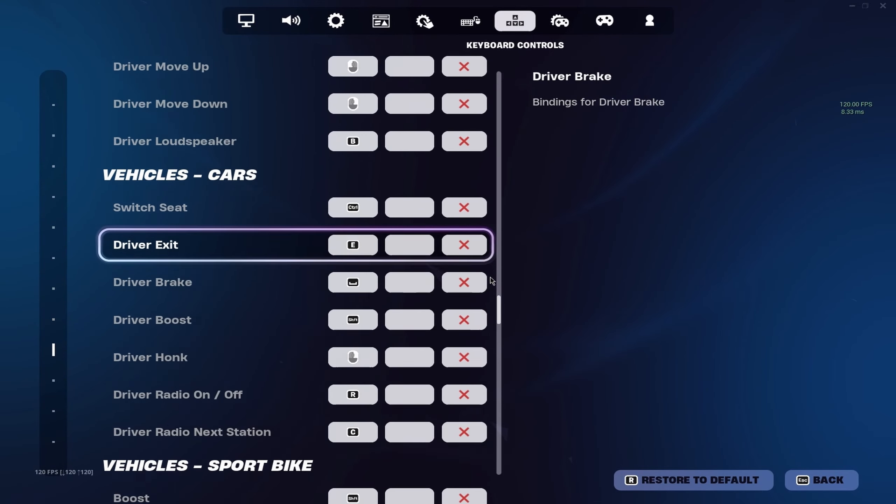
{"action": "scroll", "scroll_direction": "down", "scroll_amount": 3}
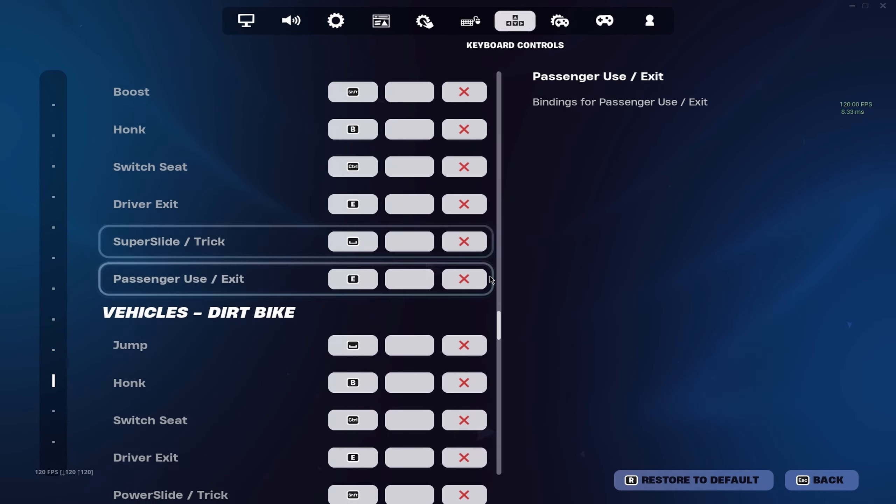
{"action": "scroll", "scroll_direction": "down", "scroll_amount": 3}
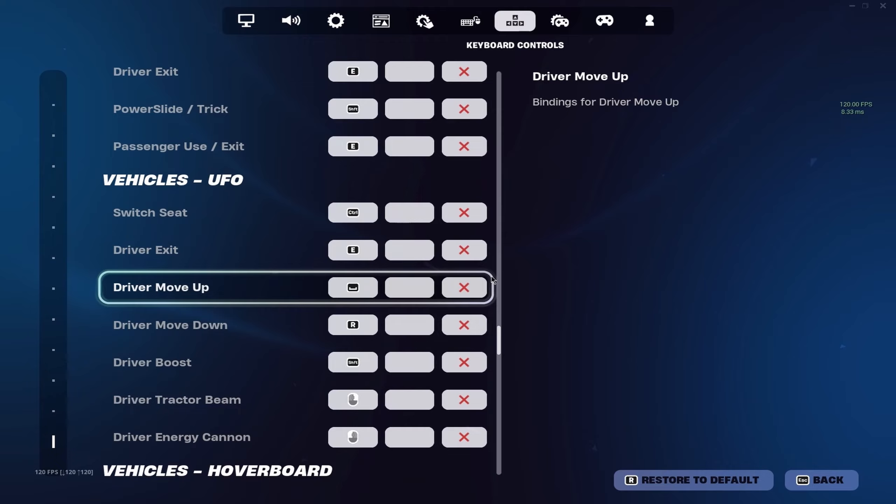
{"action": "scroll", "scroll_direction": "down", "scroll_amount": 3}
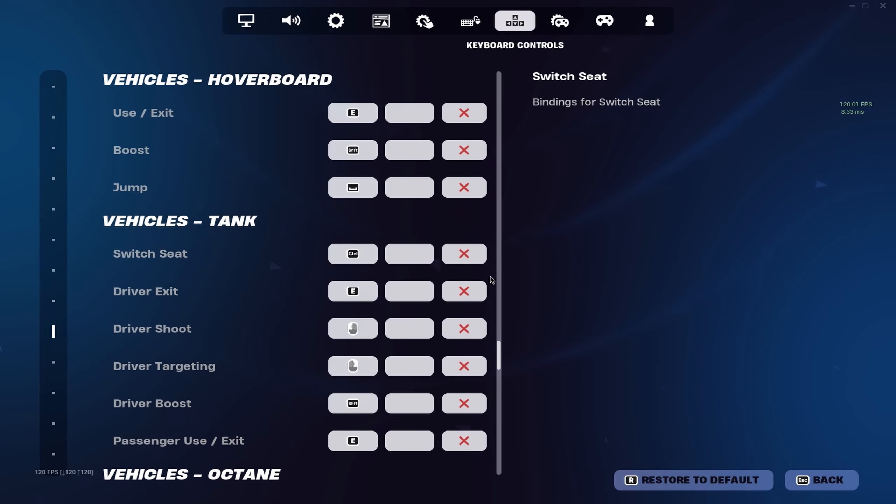
{"action": "scroll", "scroll_direction": "down", "scroll_amount": 3}
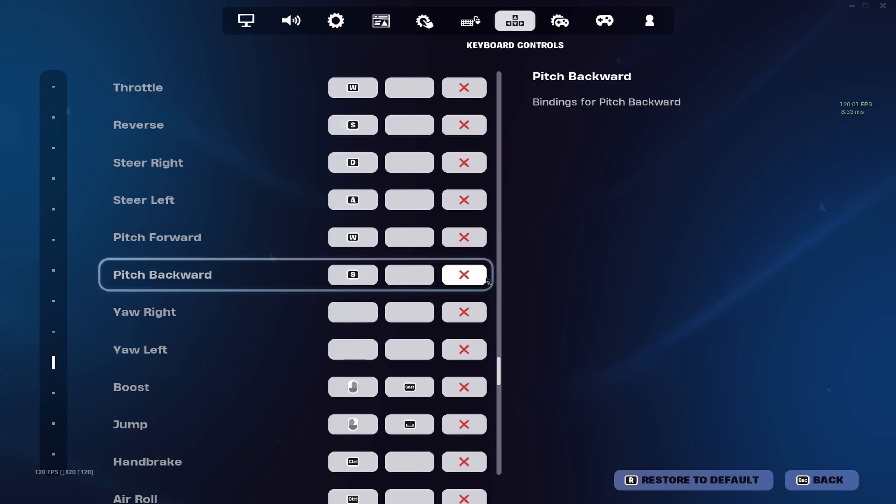
{"action": "scroll", "scroll_direction": "down", "scroll_amount": 3}
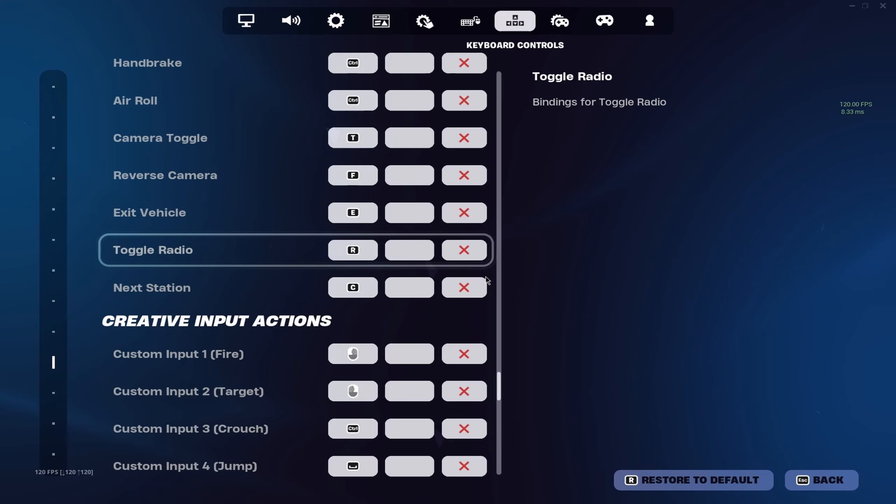
{"action": "scroll", "scroll_direction": "down", "scroll_amount": 3}
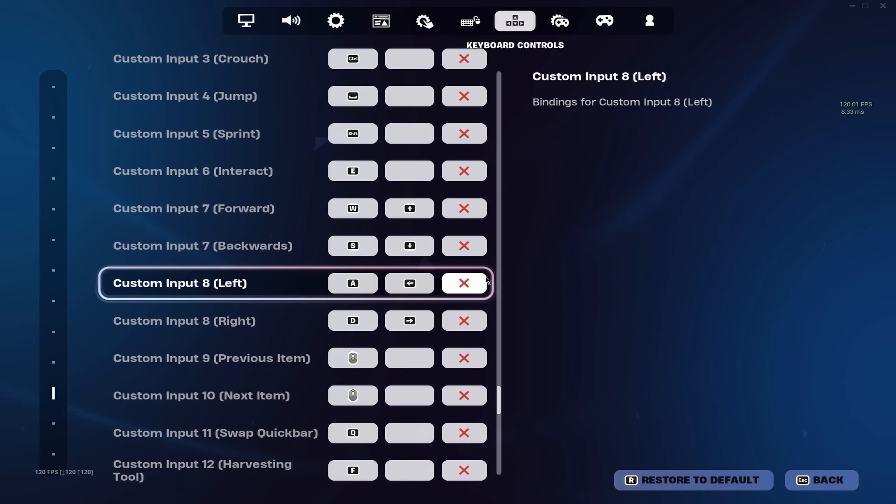
{"action": "scroll", "scroll_direction": "down", "scroll_amount": 3}
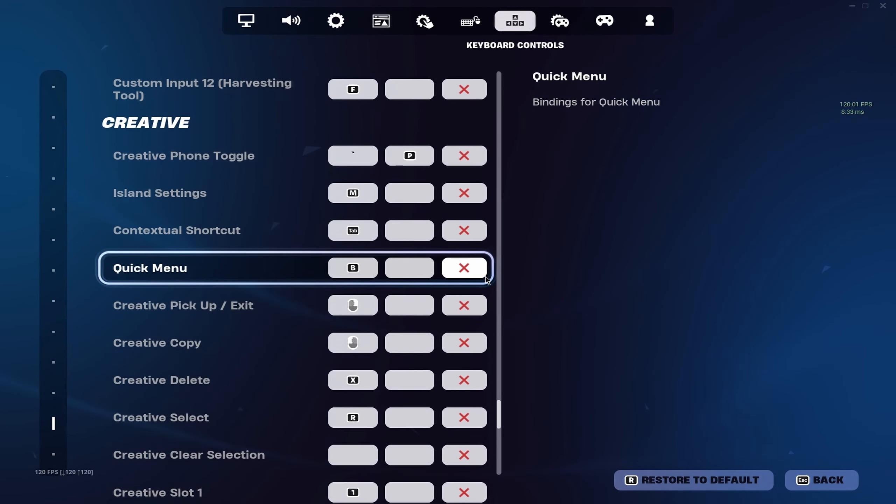
{"action": "scroll", "scroll_direction": "down", "scroll_amount": 3}
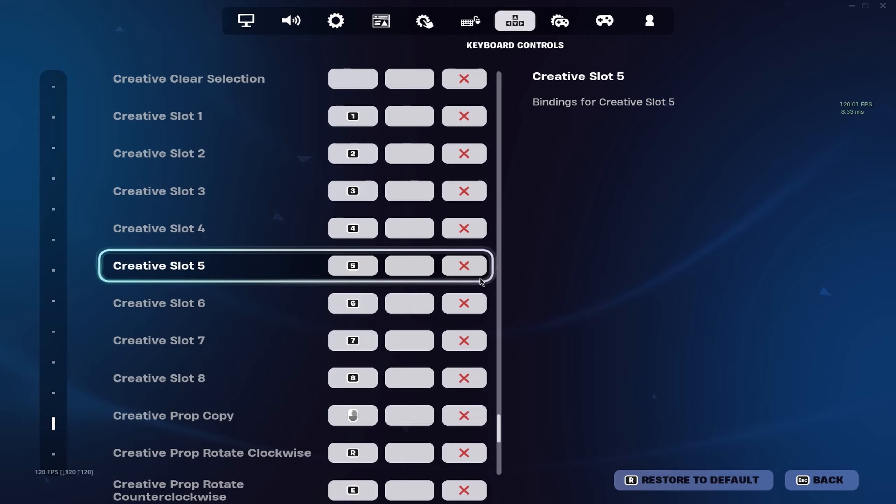
{"action": "scroll", "scroll_direction": "down", "scroll_amount": 3}
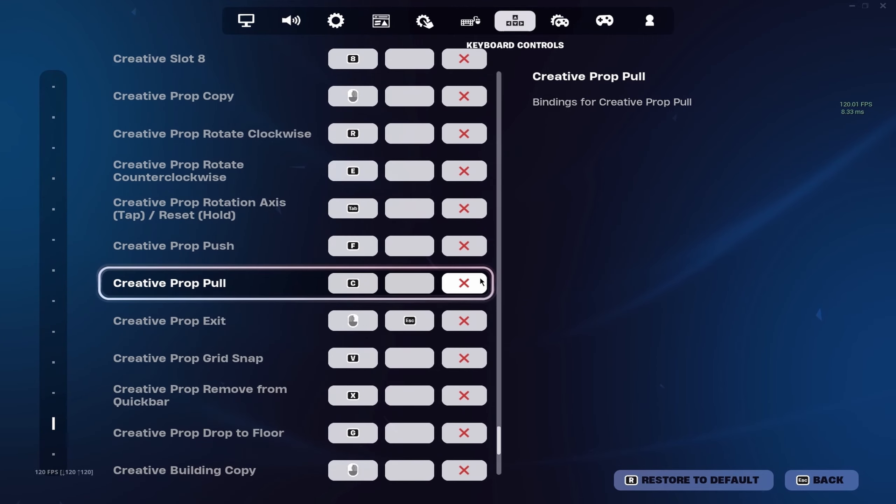
{"action": "scroll", "scroll_direction": "down", "scroll_amount": 3}
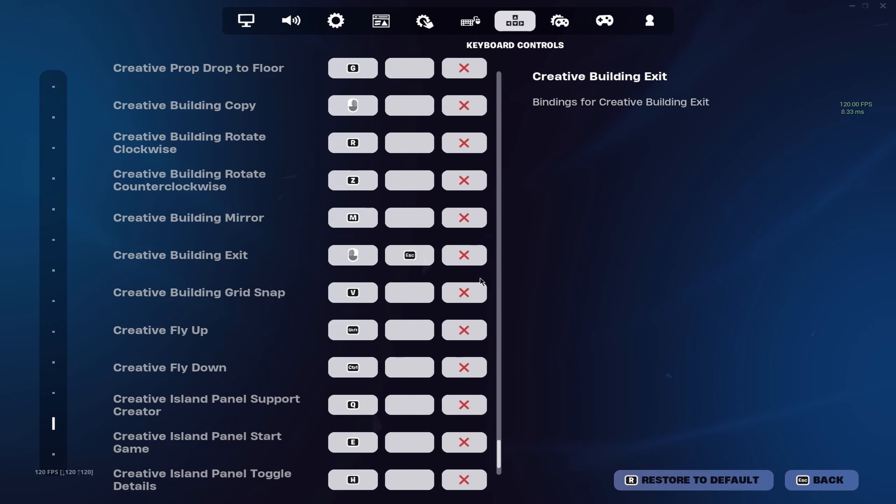
{"action": "scroll", "scroll_direction": "down", "scroll_amount": 3}
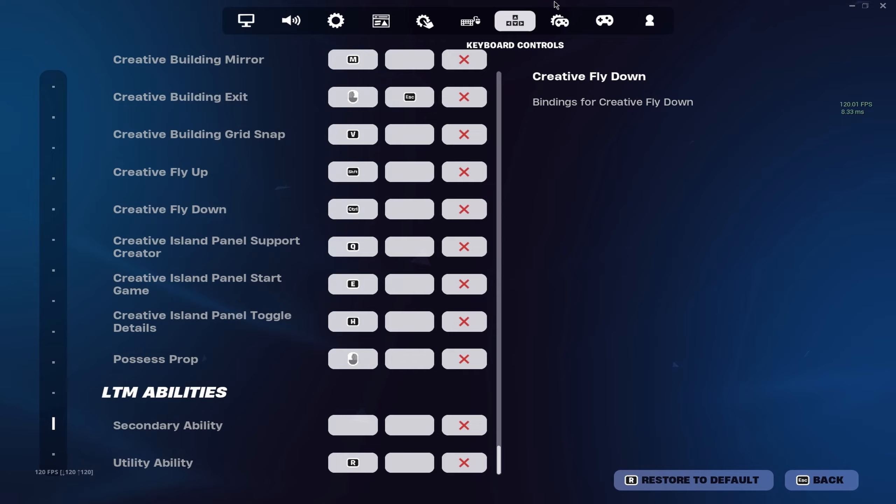
Step: Review the Controller tab's deadzone and sensitivity settings, scrolling through the list
{"action": "left_click", "coordinate": [559, 20]}
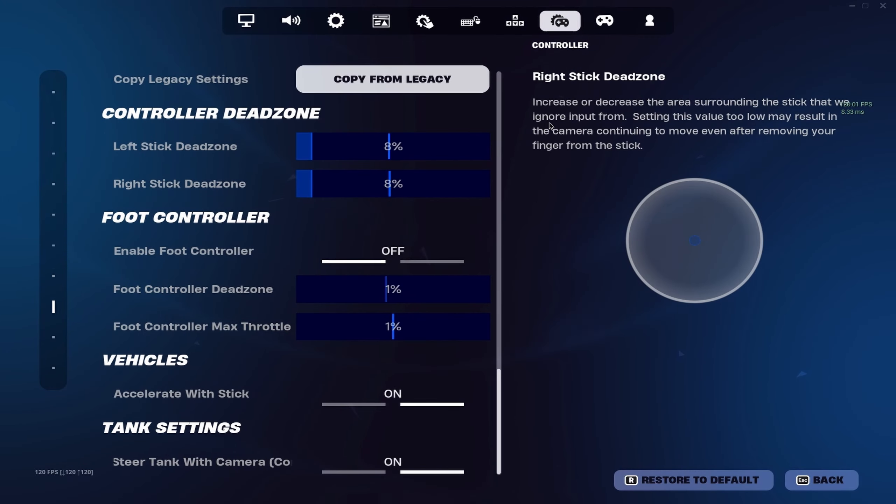
{"action": "scroll", "scroll_direction": "down", "scroll_amount": 3}
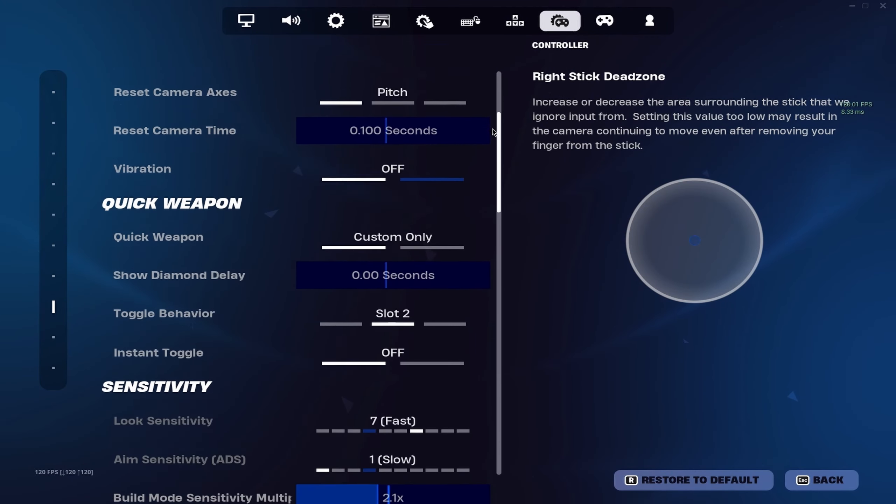
{"action": "scroll", "scroll_direction": "down", "scroll_amount": 3}
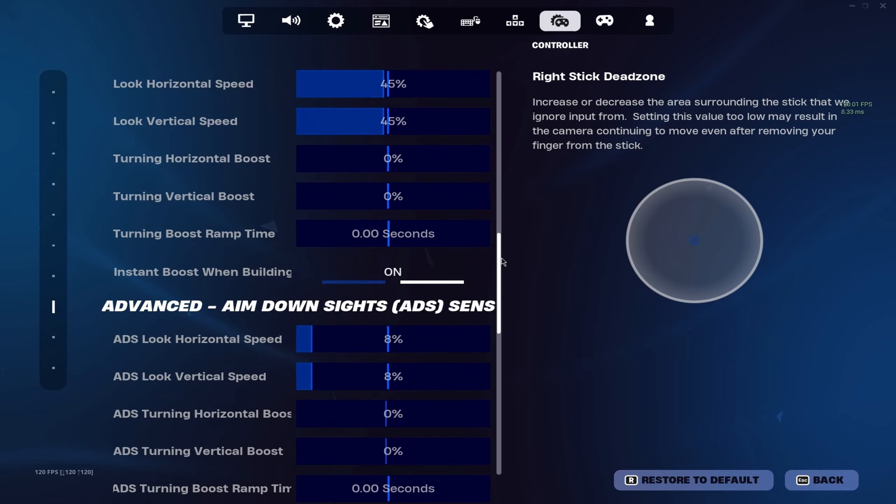
{"action": "scroll", "scroll_direction": "up", "scroll_amount": 3}
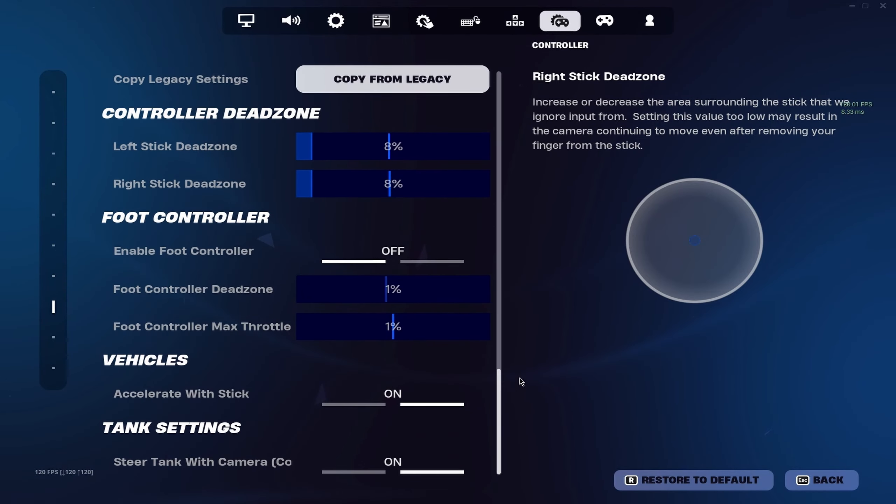
Step: Bring up Controller Mapping and scroll the bindings down to locker emotes and misc
{"action": "left_click", "coordinate": [604, 21]}
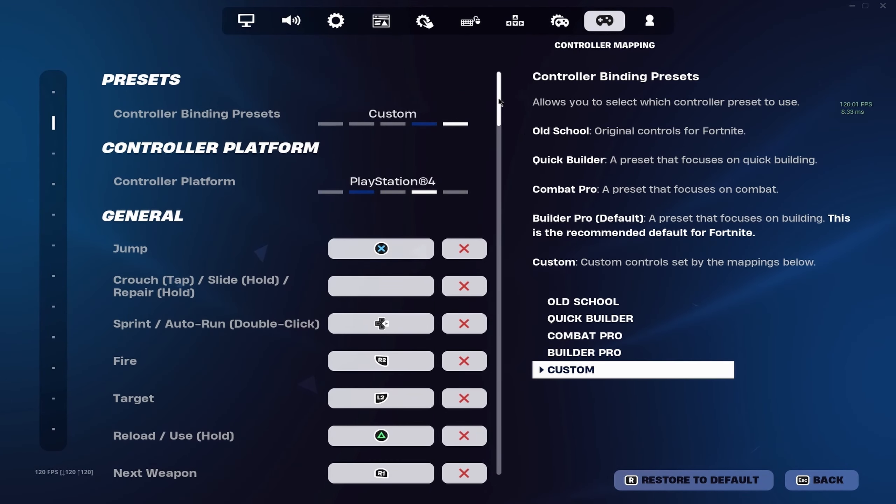
{"action": "scroll", "scroll_direction": "down", "scroll_amount": 3}
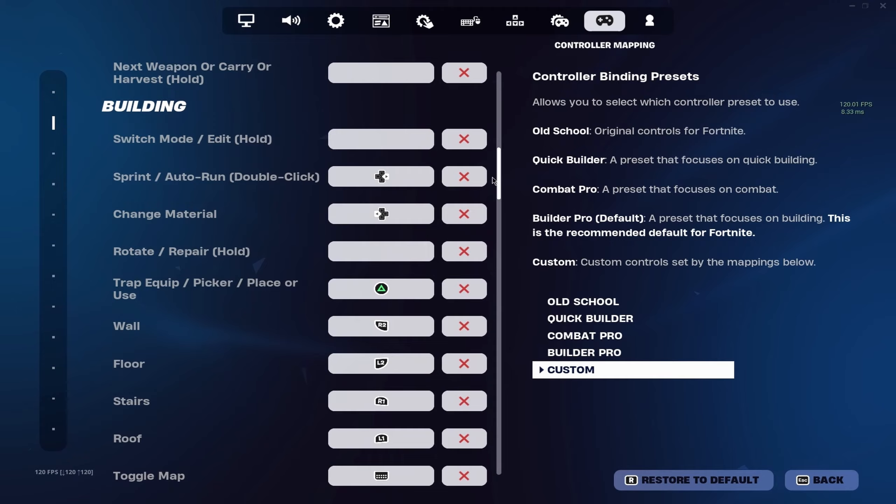
{"action": "scroll", "scroll_direction": "down", "scroll_amount": 3}
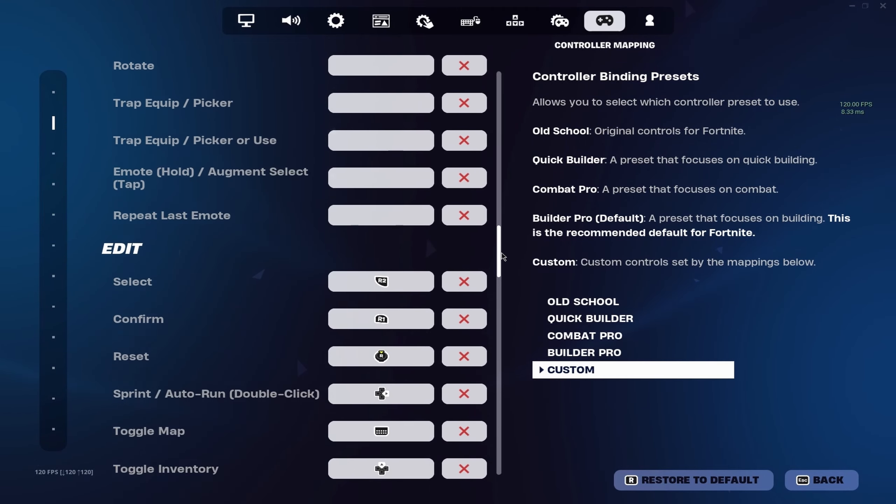
{"action": "scroll", "scroll_direction": "down", "scroll_amount": 3}
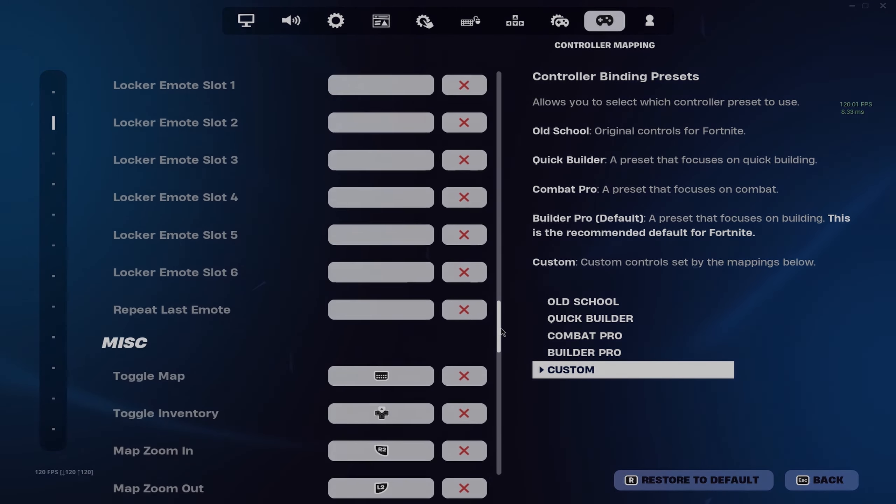